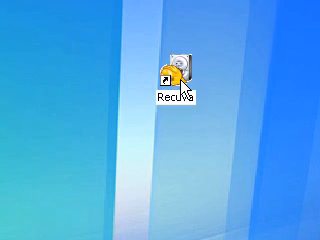
# - Launch Recuva from the desktop and advance the wizard to its ready-to-search page
pyautogui.doubleClick(176, 68)
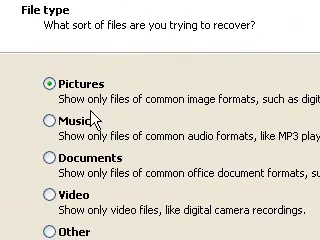
pyautogui.scroll(-3)
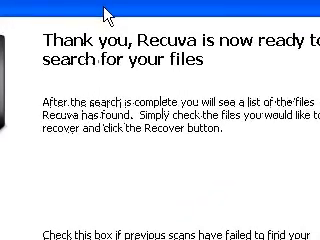
pyautogui.scroll(-3)
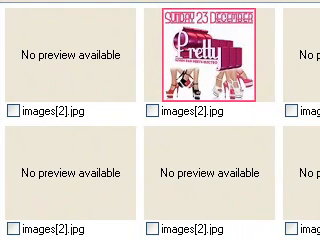
# - Run the scan and review the found deleted files as preview thumbnails
pyautogui.scroll(-3)
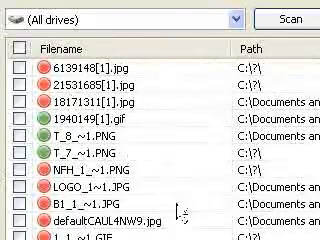
# - Browse the detailed list of deleted files with names and paths from all drives
pyautogui.scroll(-3)
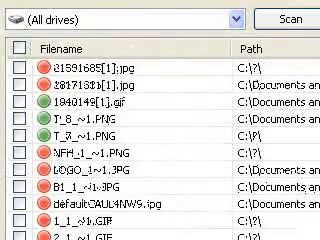
pyautogui.scroll(-3)
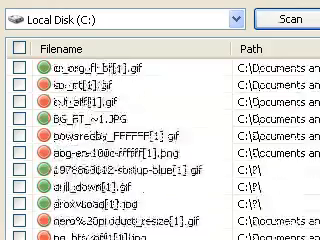
# - Review the deleted files found by the scan limited to Local Disk (C:)
pyautogui.scroll(-3)
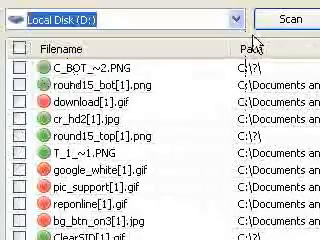
pyautogui.click(290, 20)
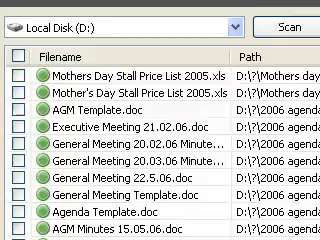
pyautogui.scroll(-3)
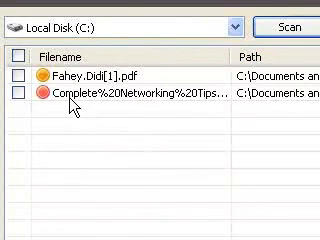
pyautogui.moveTo(94, 94)
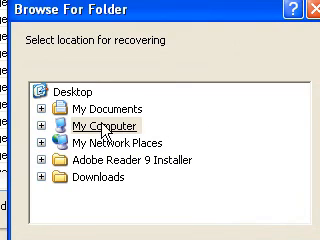
# - Choose My Documents as the recovery destination so the one selected file is restored there
pyautogui.click(40, 108)
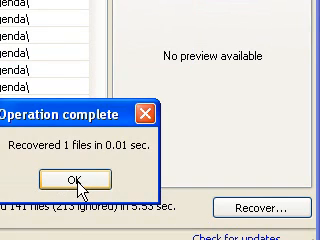
# - Dismiss the recovery report and locate Mother's Day Stall Price List 2005.xls in My Documents
pyautogui.click(64, 180)
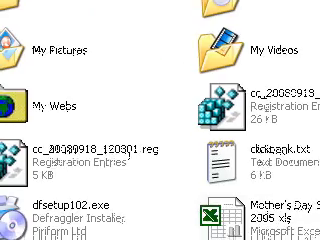
pyautogui.scroll(-3)
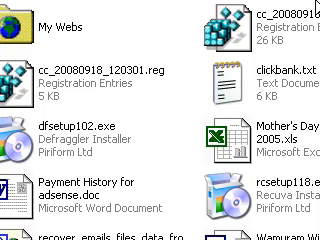
pyautogui.scroll(-3)
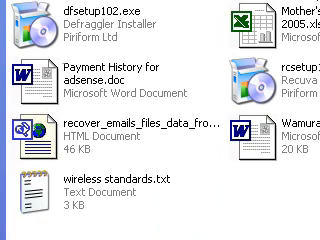
pyautogui.scroll(-3)
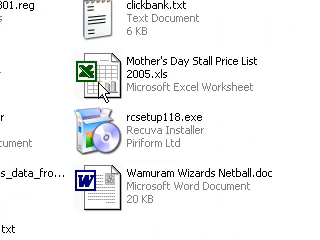